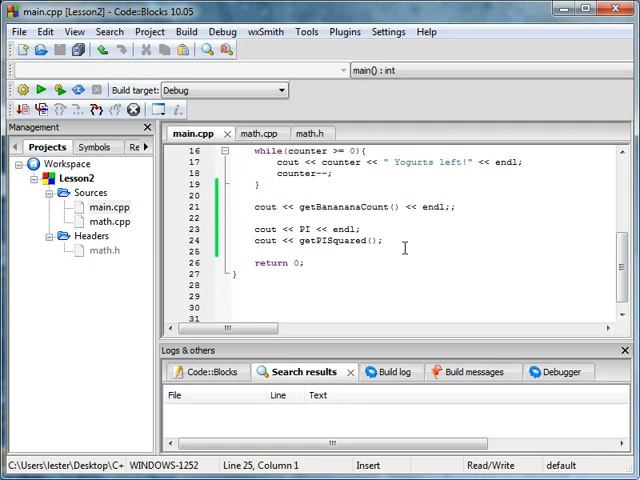
Step: Scroll up and down through main.cpp to review the end of main
scroll("up", 3)
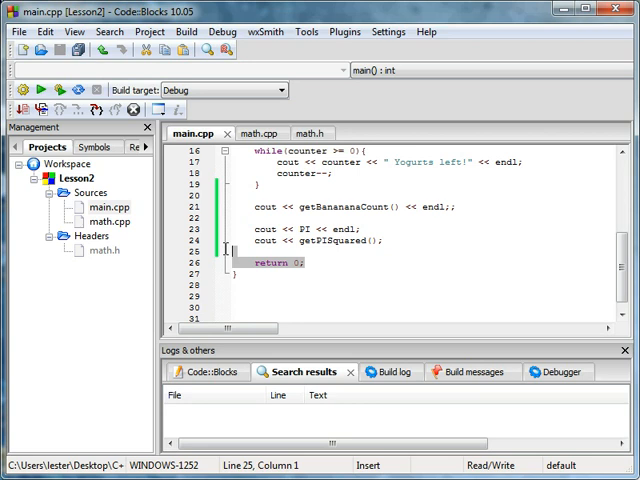
mouse_move(310, 260)
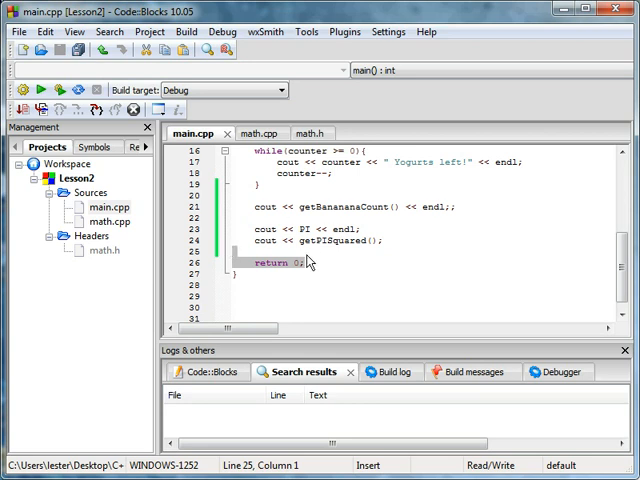
scroll("up", 3)
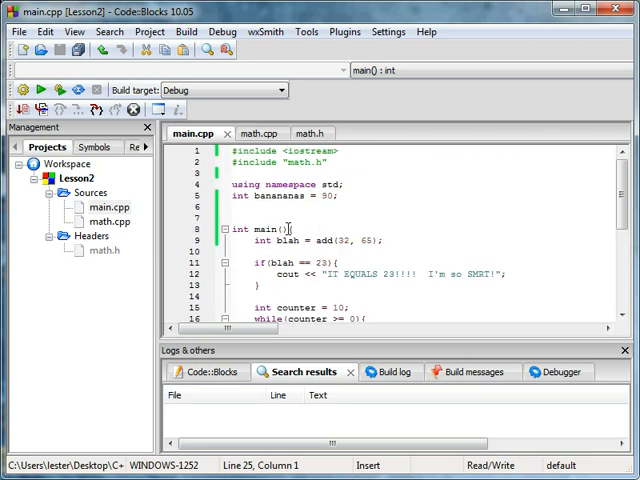
scroll("down", 3)
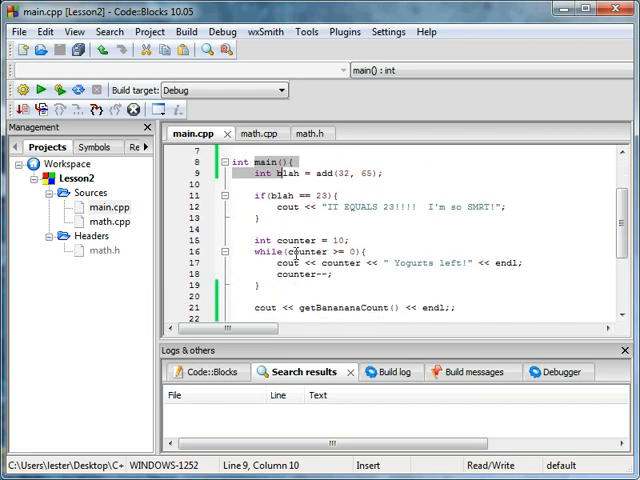
scroll("down", 3)
type("cout << getPISquared();")
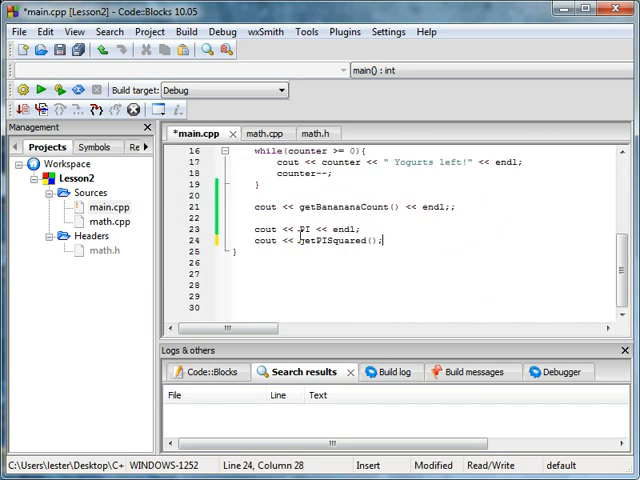
scroll("up", 3)
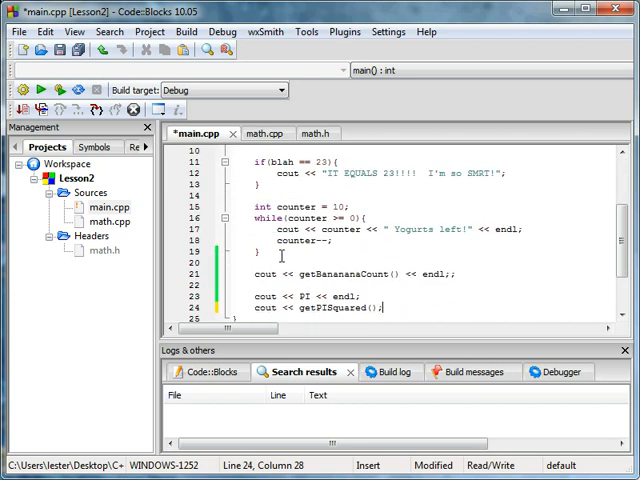
scroll("down", 3)
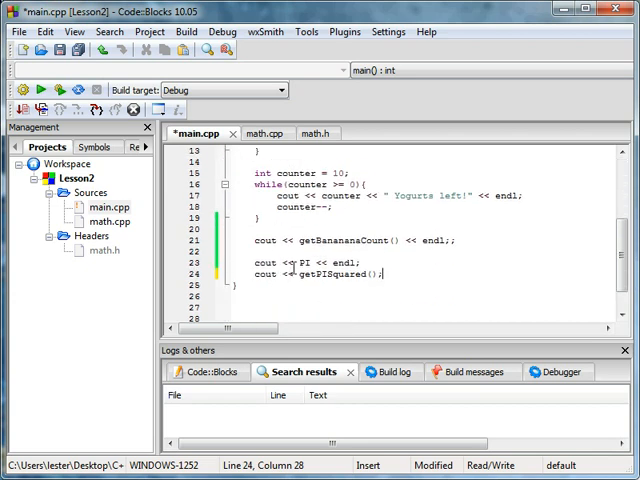
scroll("up", 3)
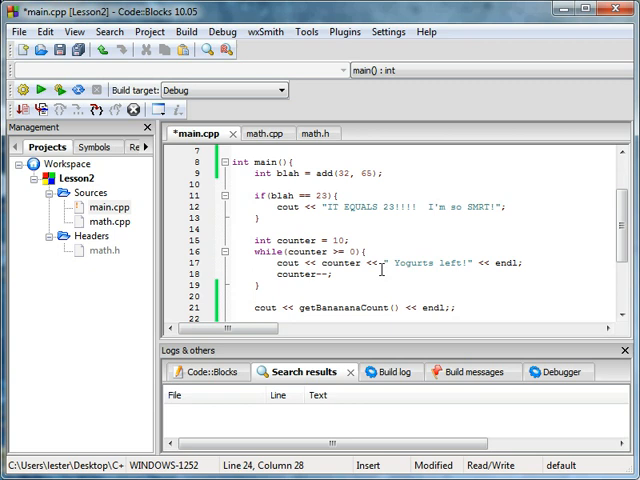
scroll("down", 3)
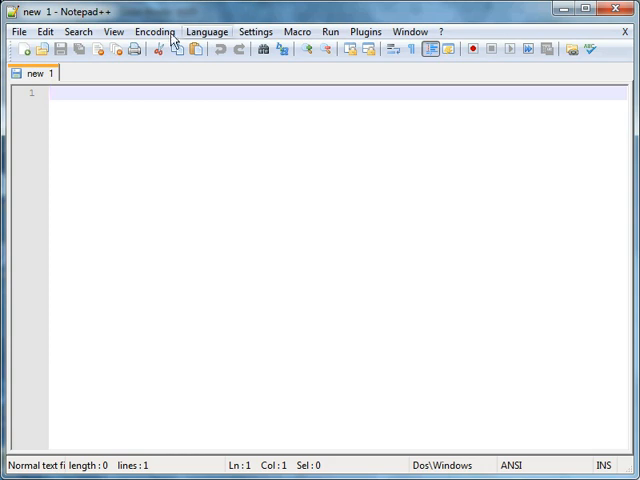
mouse_move(198, 74)
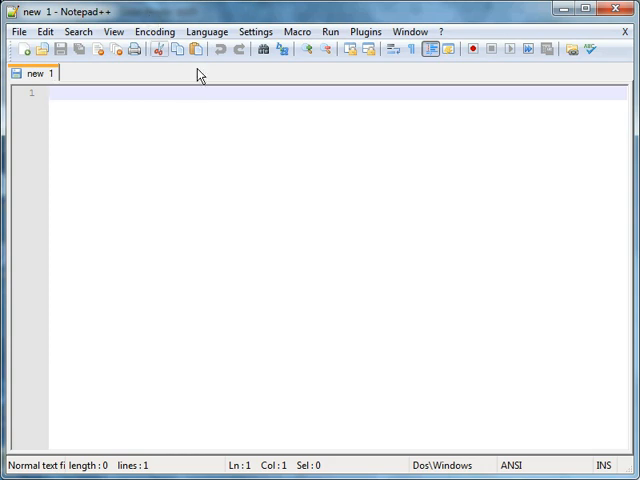
mouse_move(288, 184)
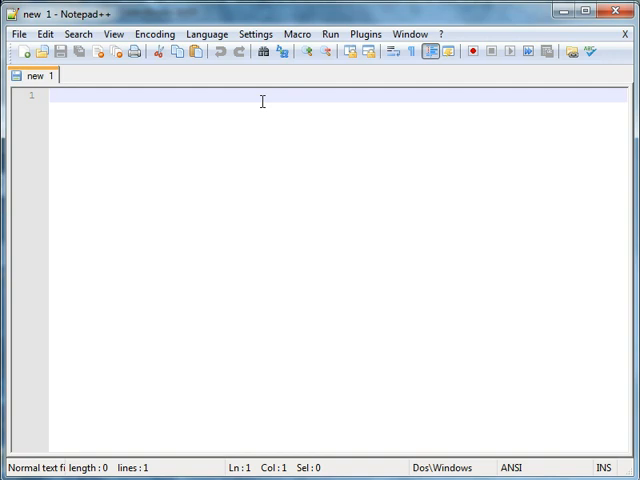
Step: Write the addition and subtraction examples 8 + 7 = 15 and 15 - 6 = 9
type("8")
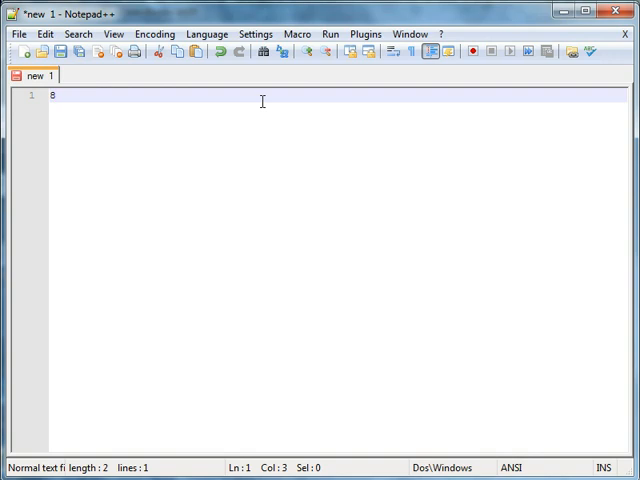
type("+ 7 = 1")
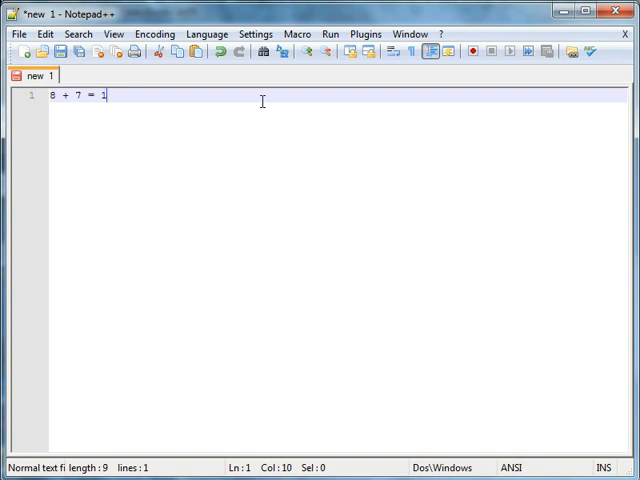
type("5;")
type("15 -")
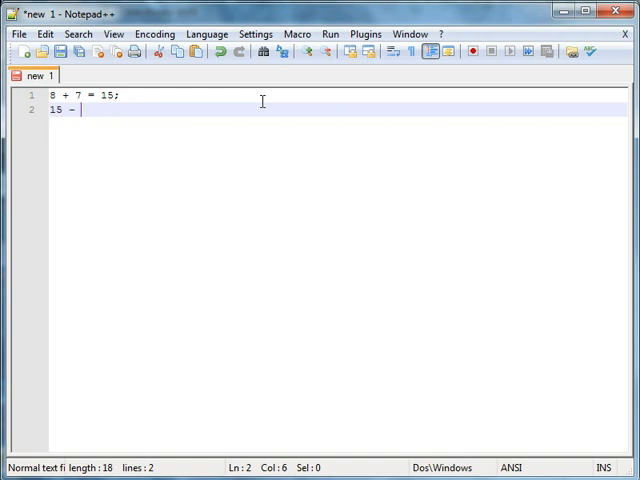
type("6 = 9;")
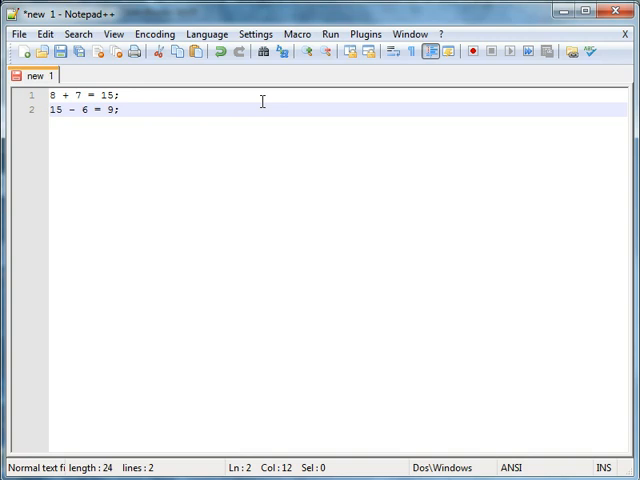
Step: Write the multiplication and division examples 4 * 3 = 12 and 5 / 2.5 = 2
type("4")
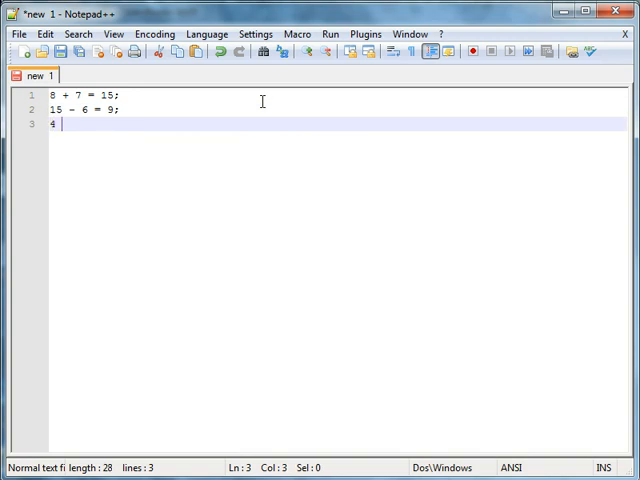
type("* 3 = 12;")
type("5")
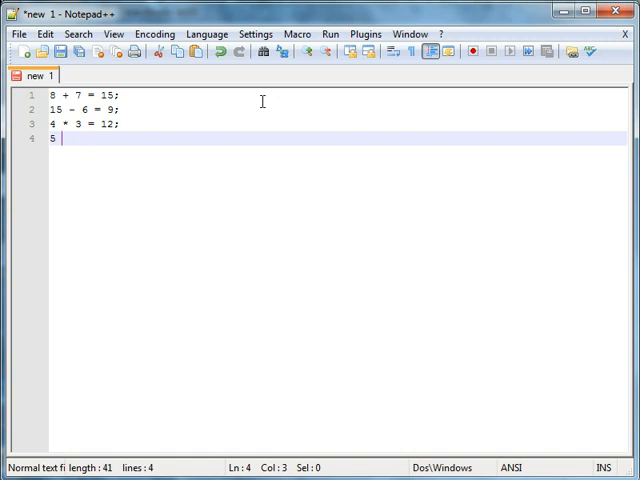
type("/ 2.")
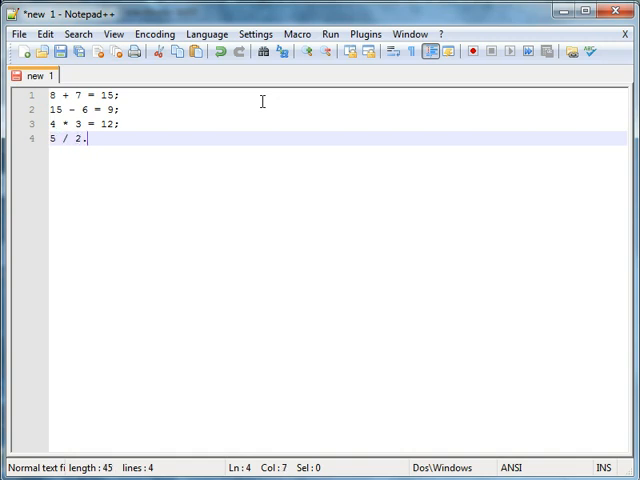
type("5 = 2;")
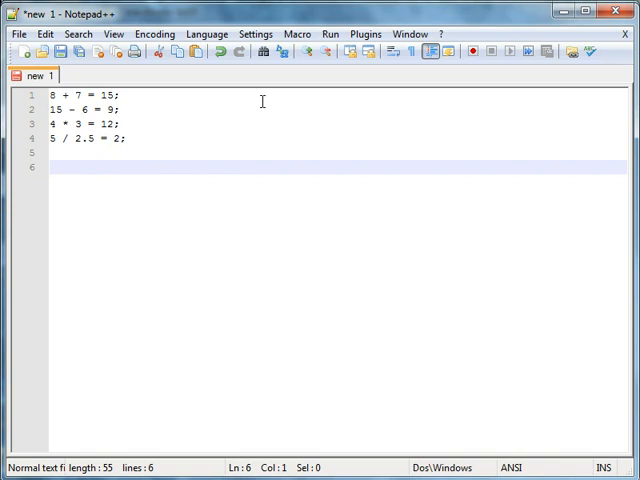
Step: Write 16 / 7 = 2, correcting the result, and rework it into int num lines
type("16 /")
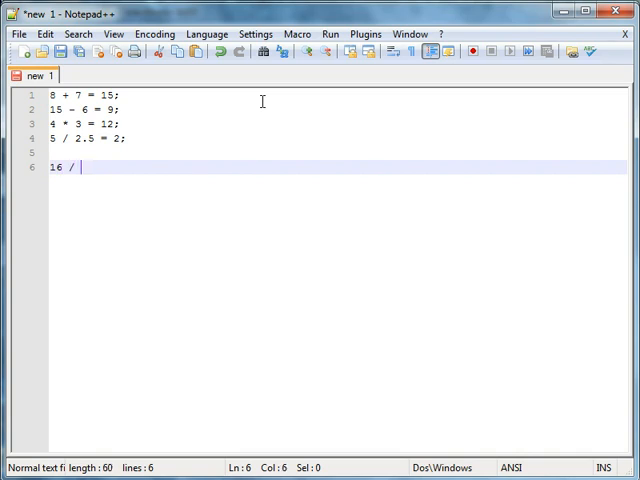
type("7 =")
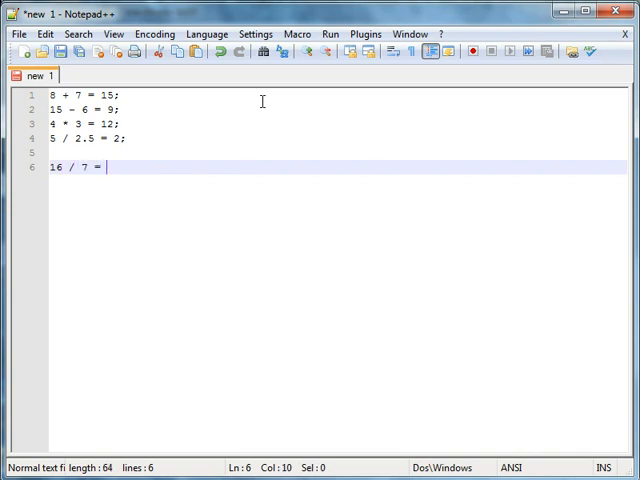
type("2.;")
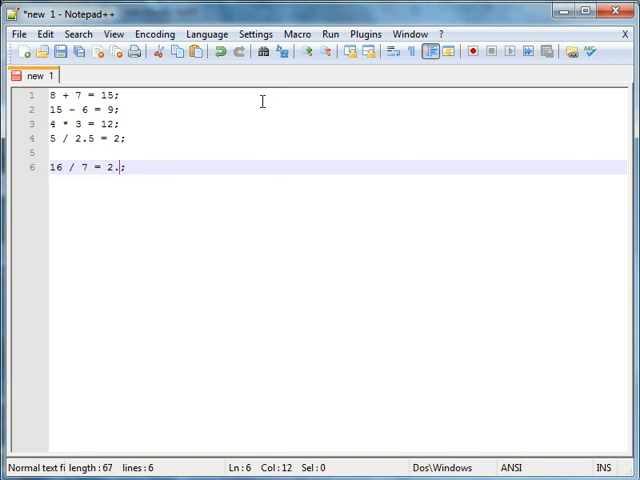
key("Backspace")
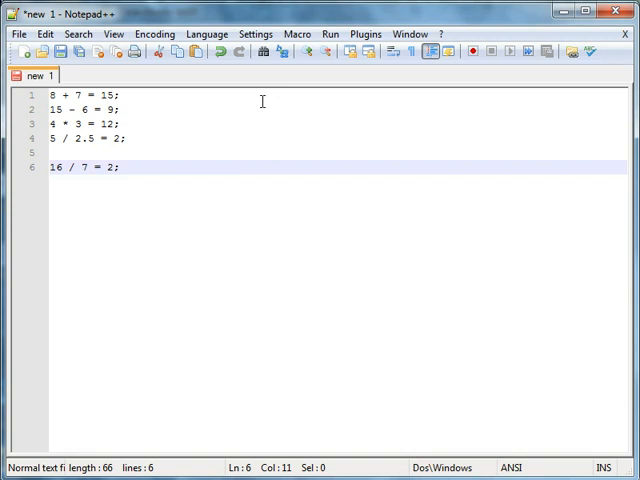
type(".")
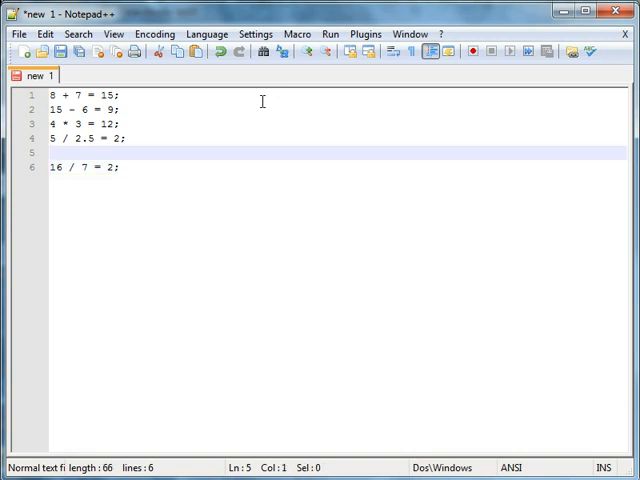
type("int")
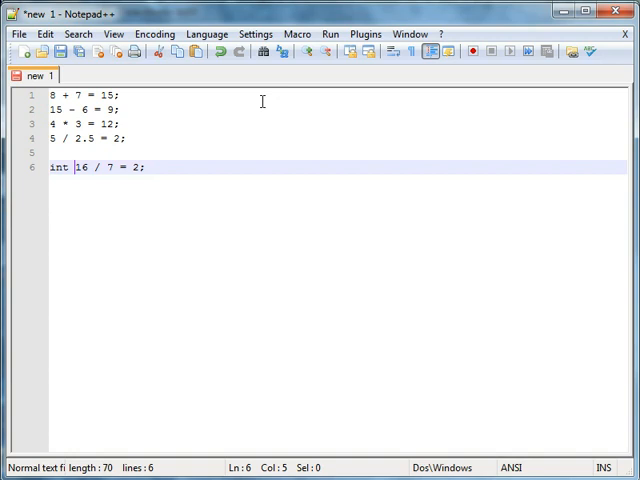
type("num =")
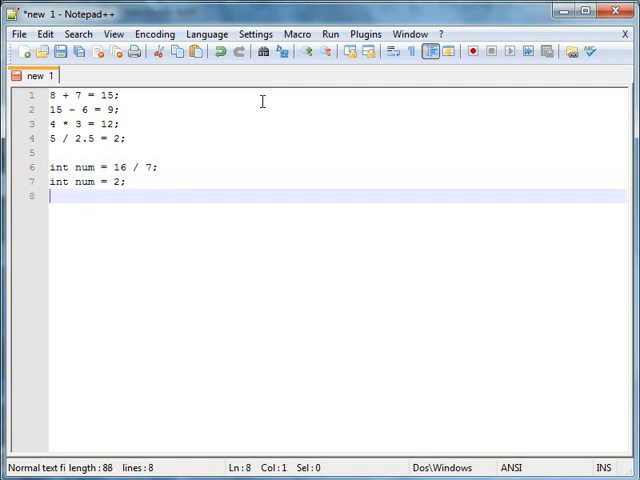
Step: On a new line, write the modulus note 17 % 7 = 3;
key("Return")
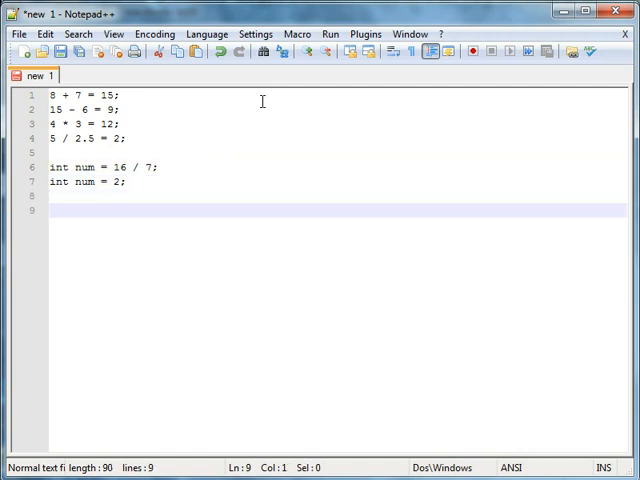
type("17")
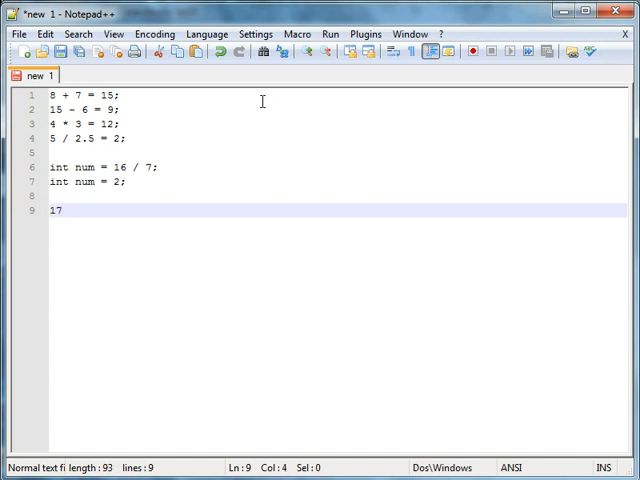
type("%")
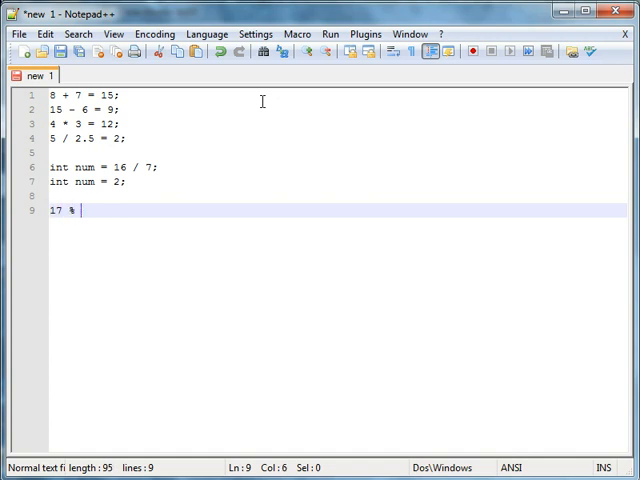
type("7 ;")
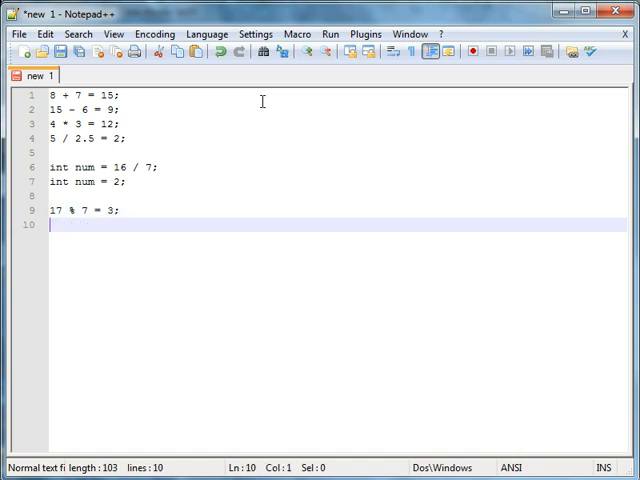
left_click(98, 210)
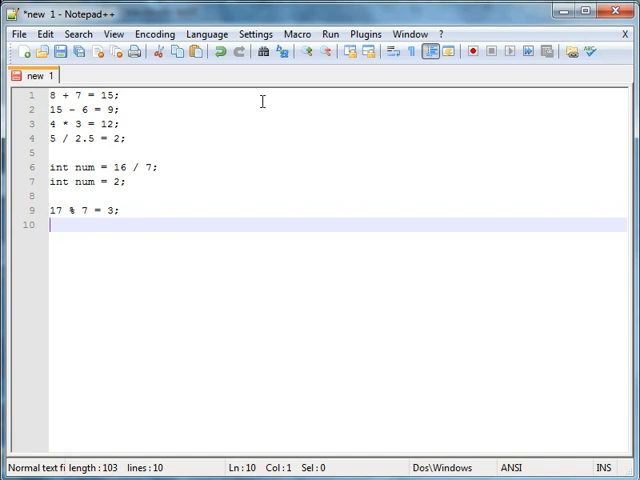
Step: Add the division note 17 / 7 = 2 R:3 below the modulus line
type("7 * 2")
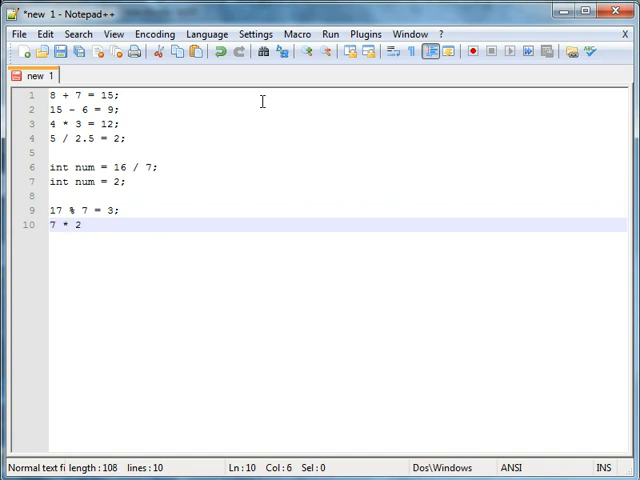
type("17")
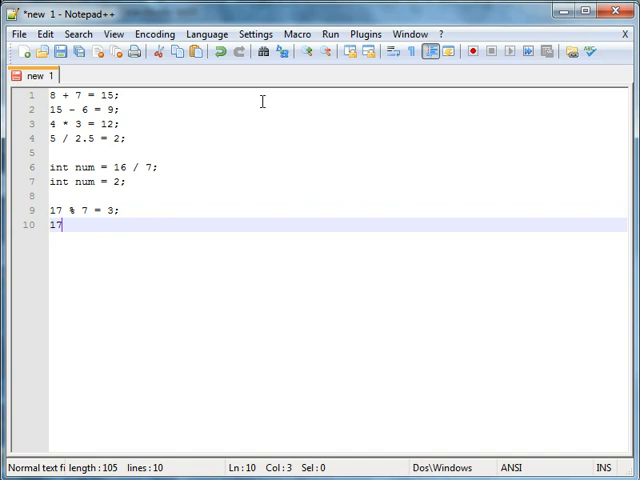
type("/ 7 2")
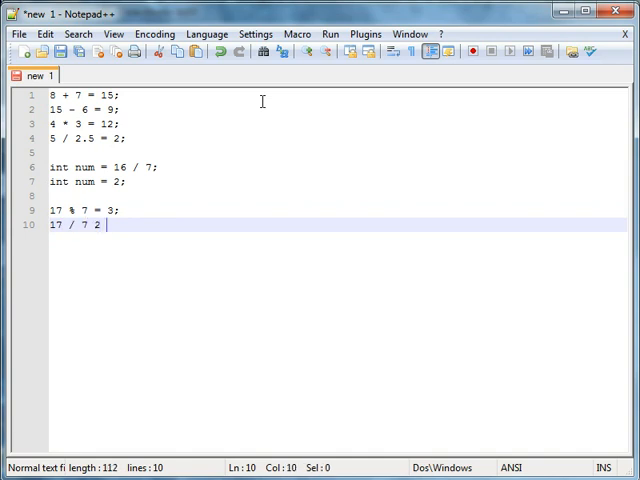
type("R:3")
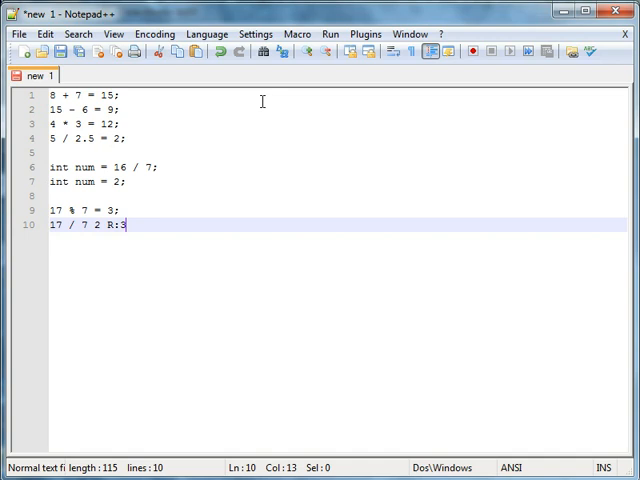
type("=")
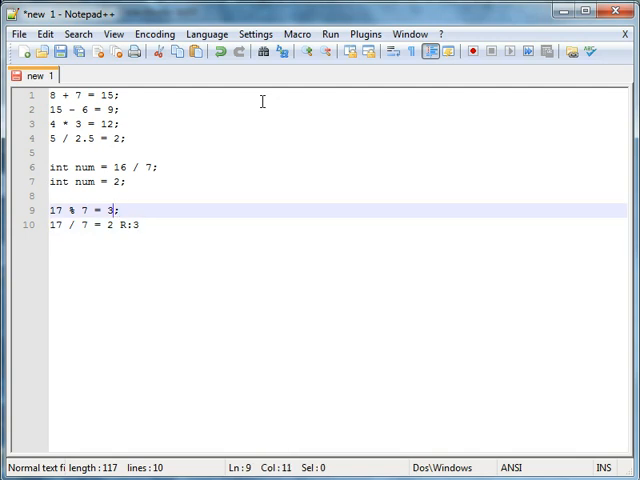
left_click(67, 210)
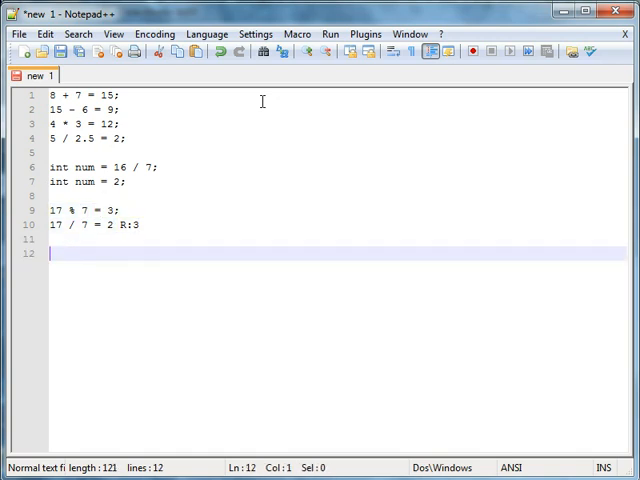
Step: Write the modulus note 24 % 9 = 6, correcting the result from 8
type("24")
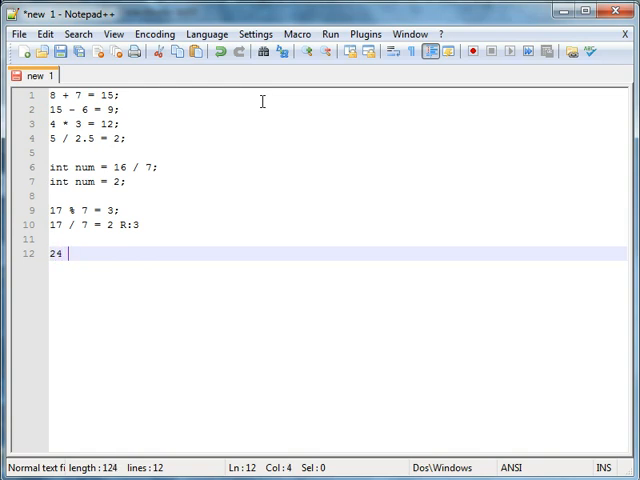
type("%")
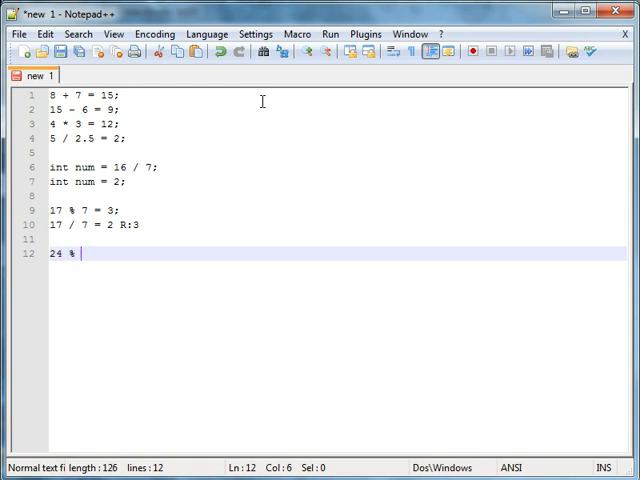
type("9 =")
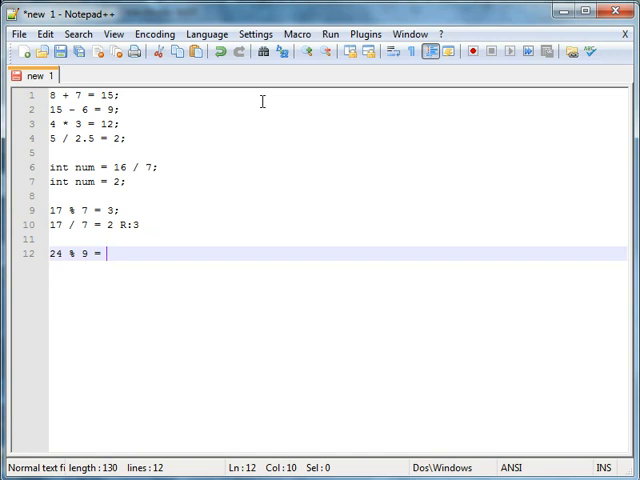
type("8")
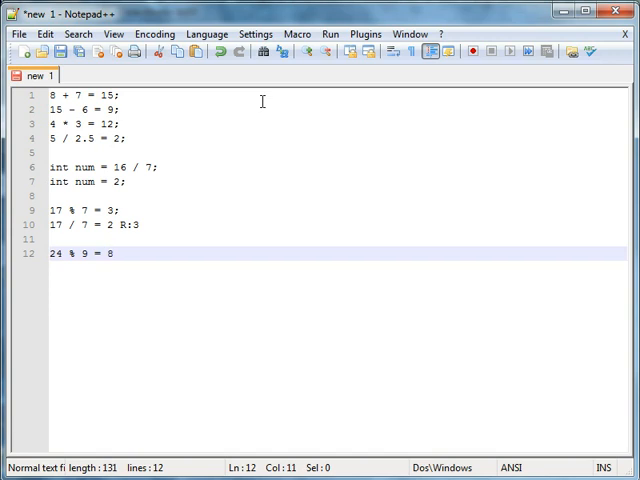
type("6")
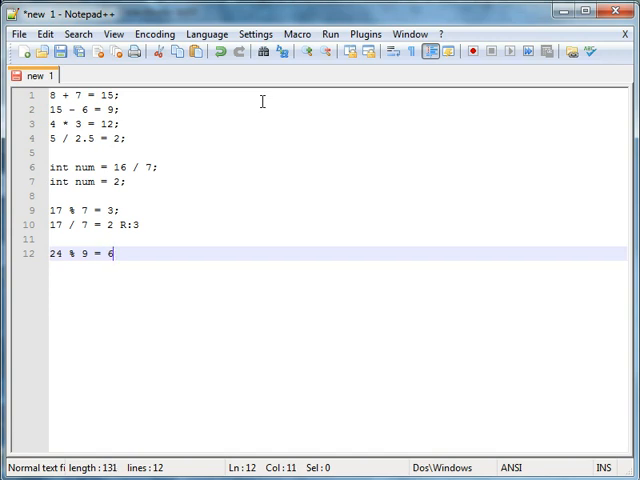
key("Return")
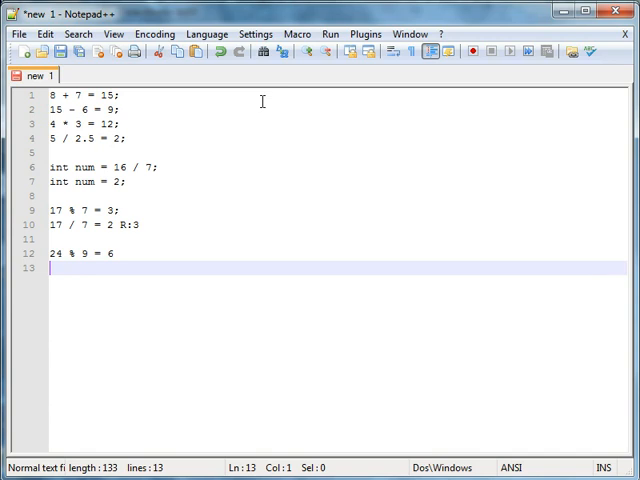
Step: Add 24 / 9 = 2 R:6 followed by blank lines
type("24 / 9 = 2")
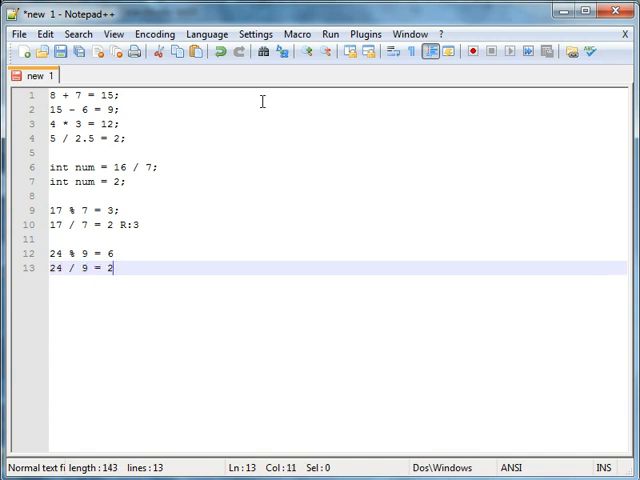
type("R:6")
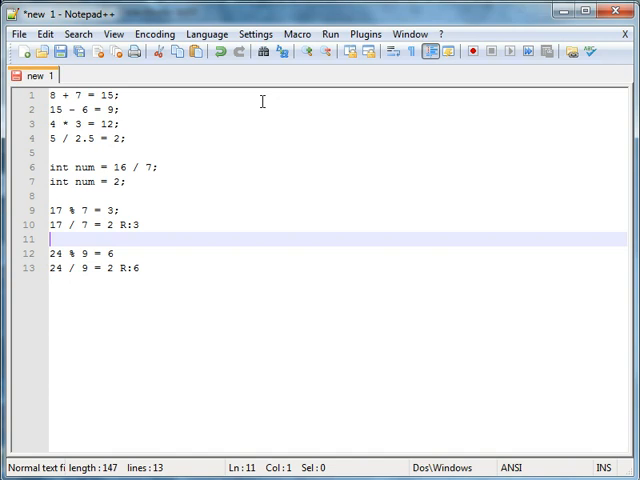
key("enter")
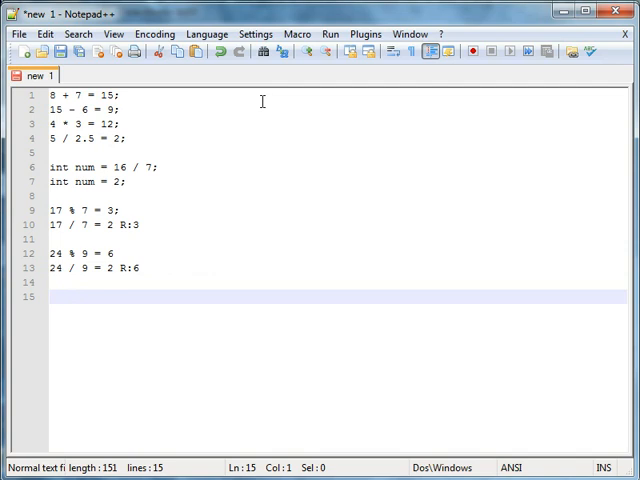
Step: Write int x = 5;, x = x + 5;, shorthand x += 5;, and int y -= 9;
type("int x = 5;")
type("x = x + 5;")
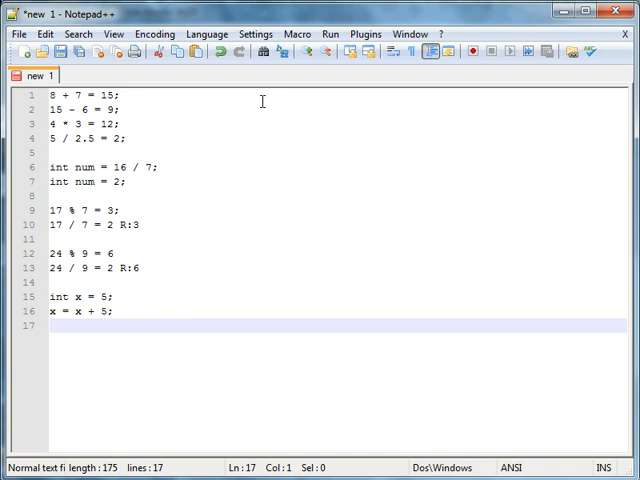
type("x+= 5")
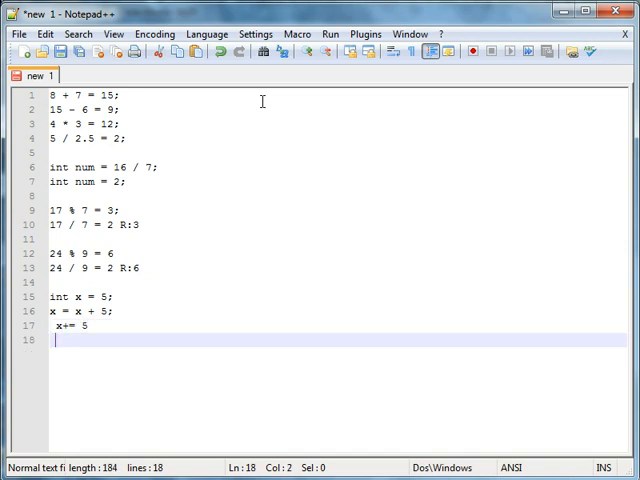
type("x =+")
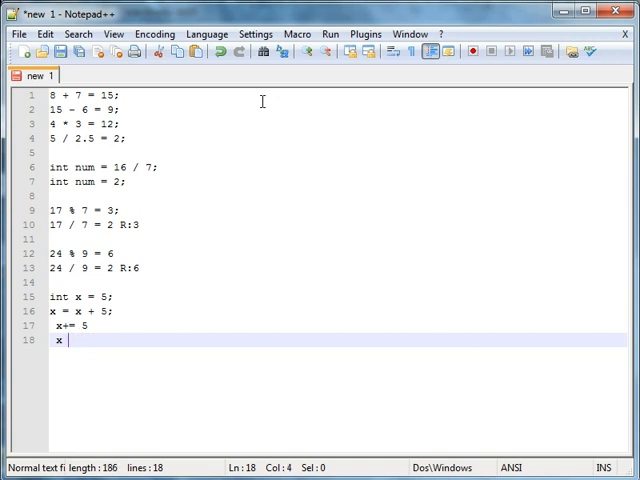
key("Backspace")
type(";")
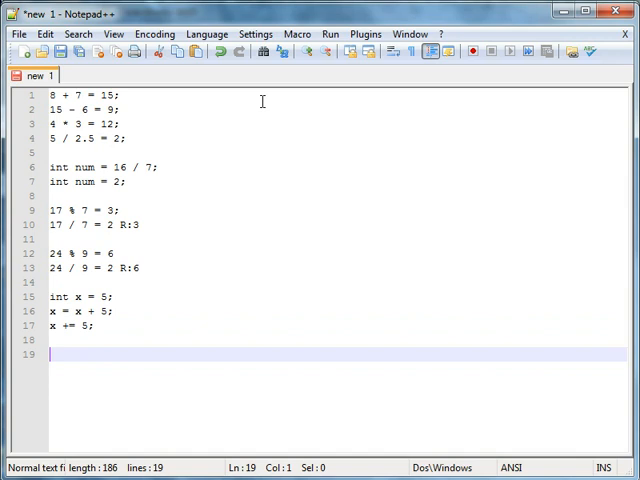
type("int y -= 9;")
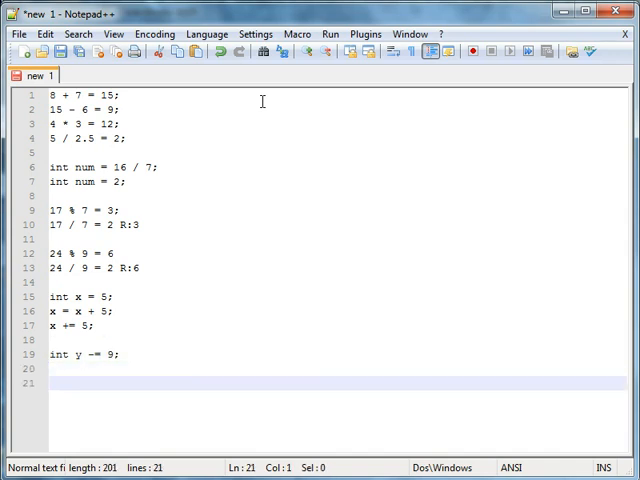
Step: Start an int z compound assignment line, trying /= and then *= 98
type("int")
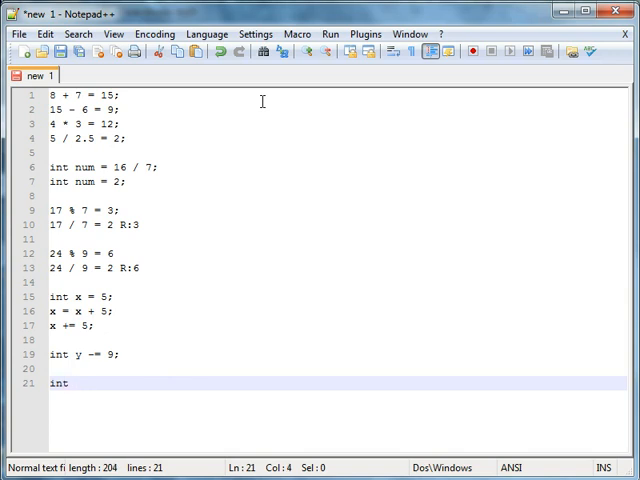
type("z")
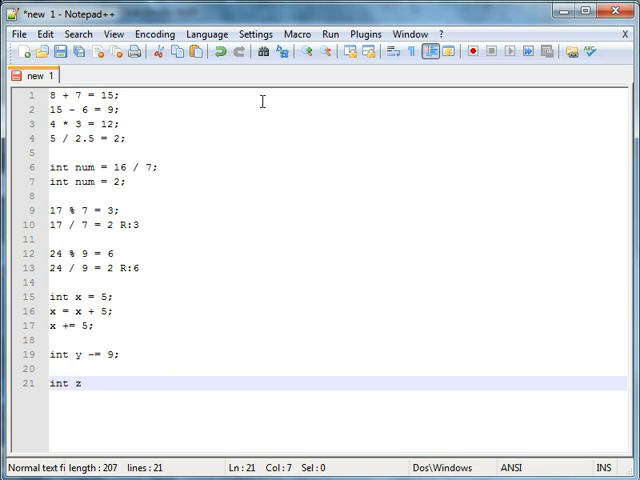
type("/=")
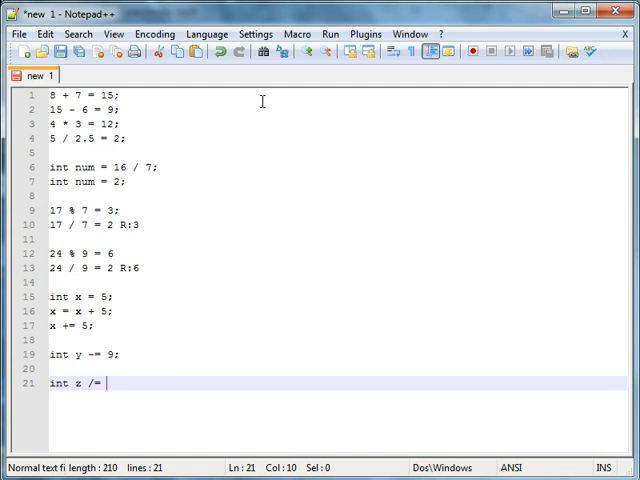
key("BackSpace")
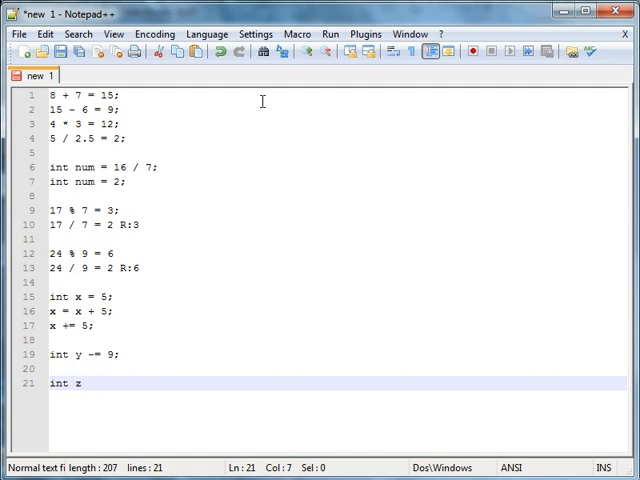
type("* = 98")
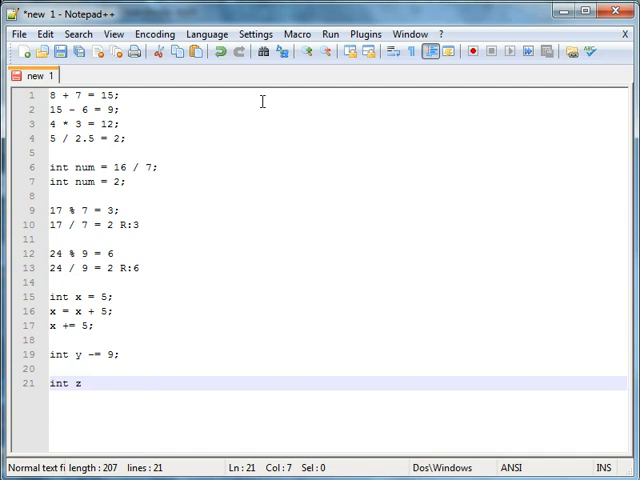
Step: Change it to int z %= 34, undo that line, and begin int x
type("*")
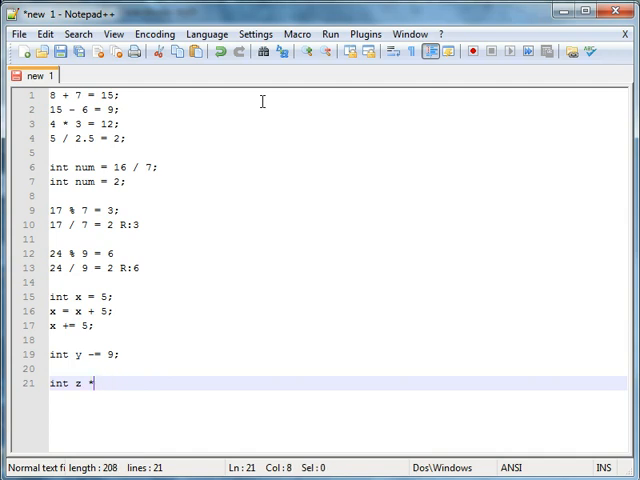
key("Backspace")
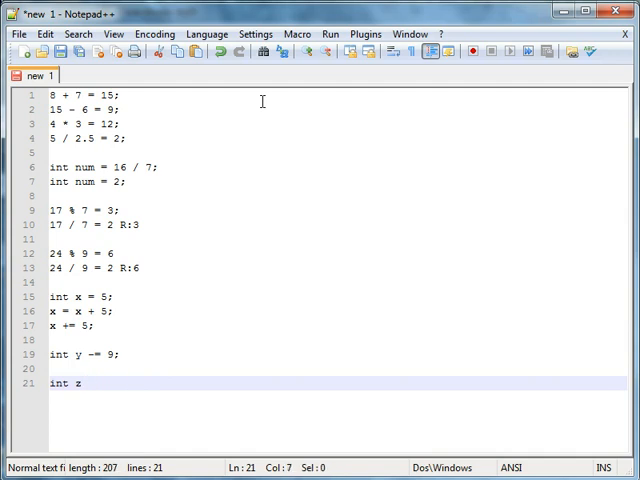
type("%=")
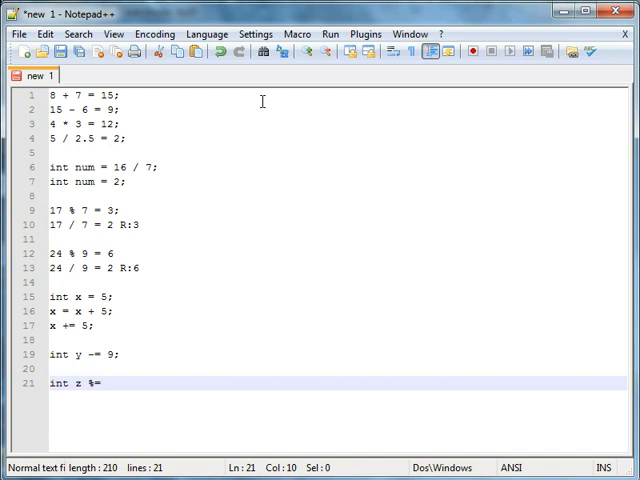
type("34")
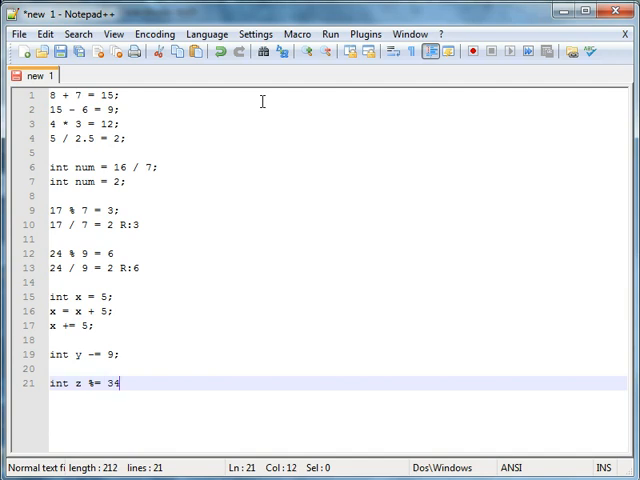
key("ctrl+z")
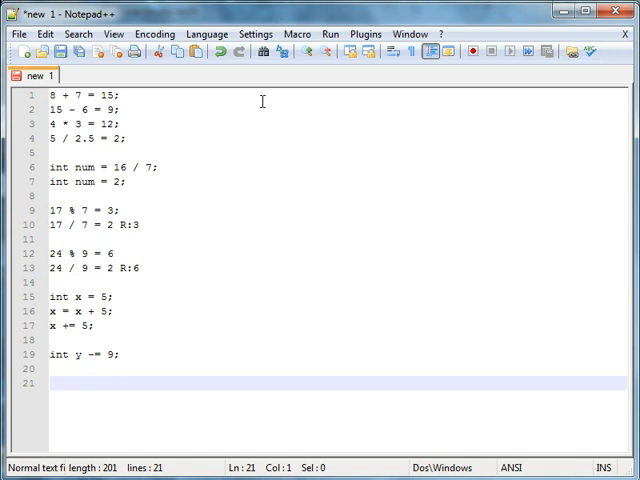
type("int x +=1;")
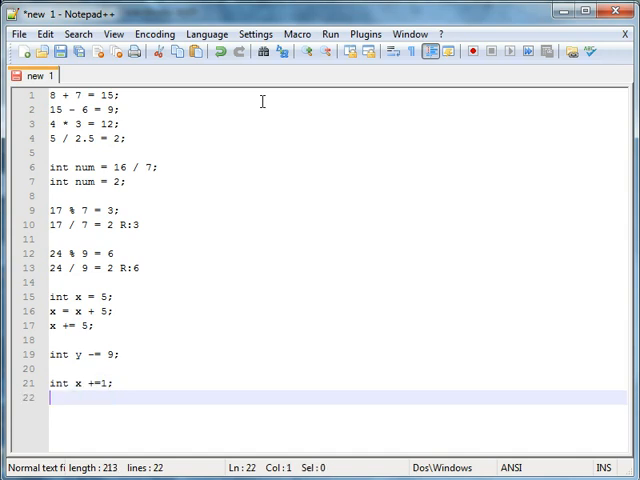
Step: Add x++; below int x +=1; and minimize Notepad++ to reach Code::Blocks
type("x")
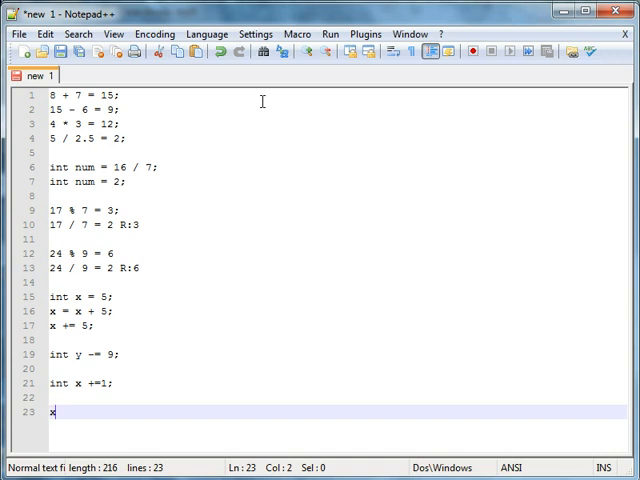
type("++;")
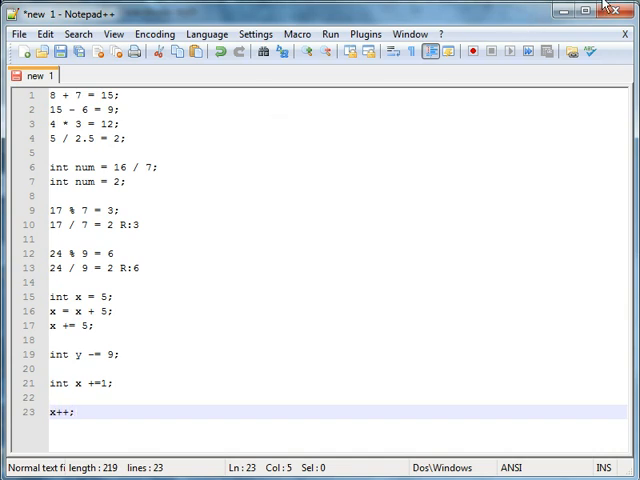
left_click(614, 11)
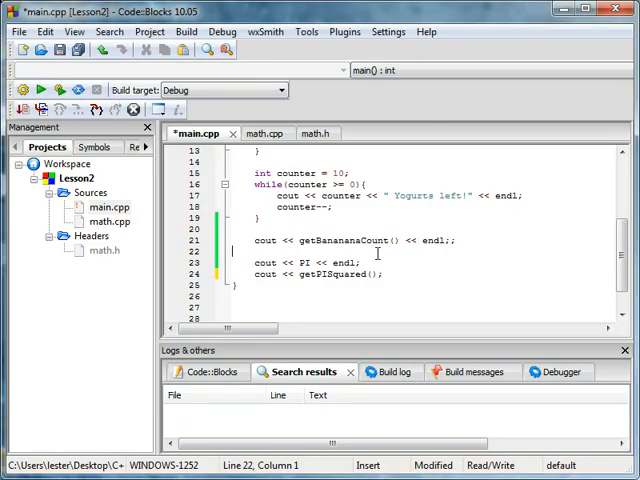
Step: Add int x = 90; and cout << ++x << endl;, and end getPISquared output with endl
left_click(380, 274)
type("cout ")
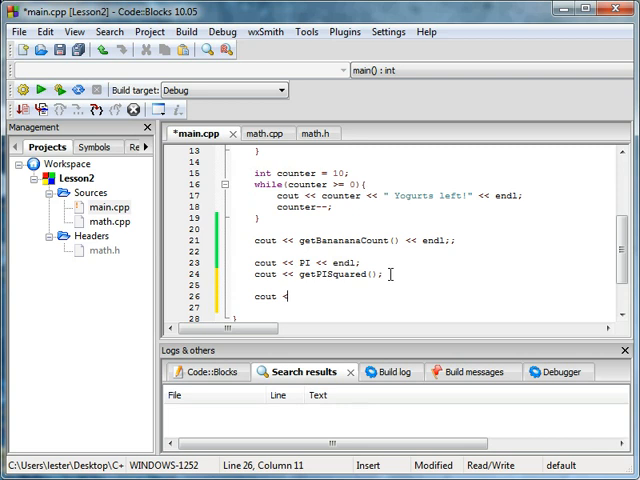
type("< x")
left_click(430, 274)
type(" << endl")
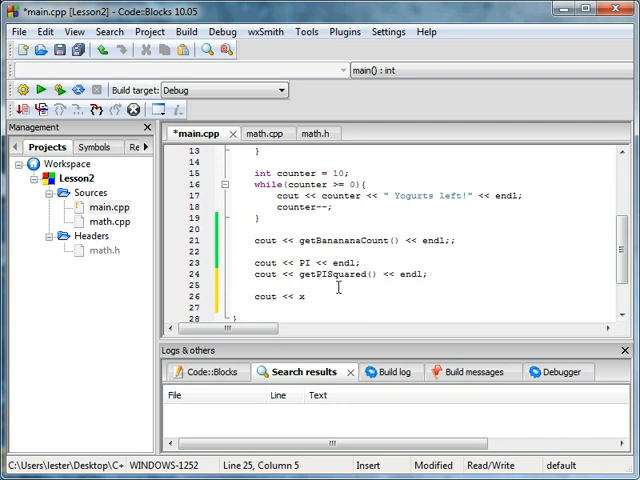
type("int x = 90;")
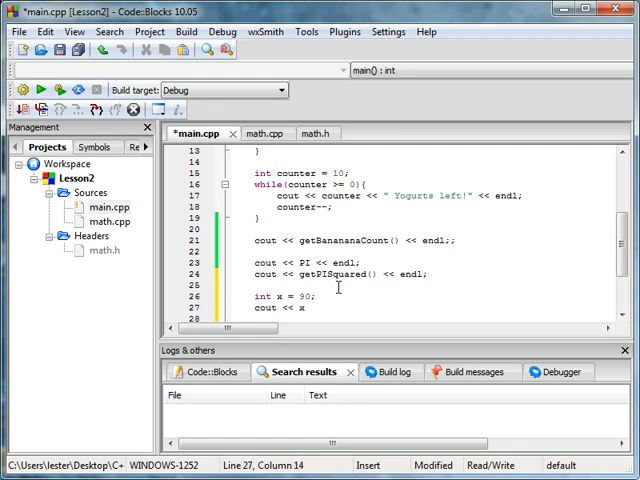
type("<< endl;")
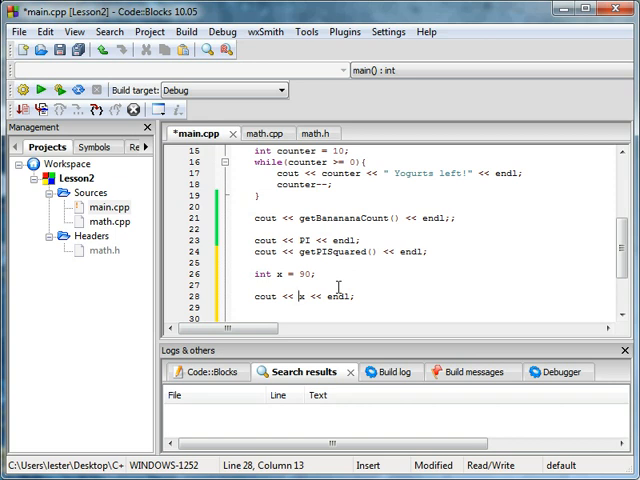
type("++")
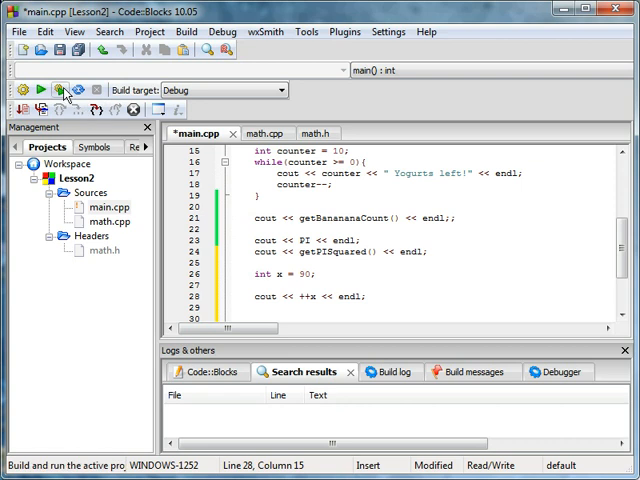
Step: Run the ++x version, change it to x++, and add cout << x << endl;
left_click(58, 90)
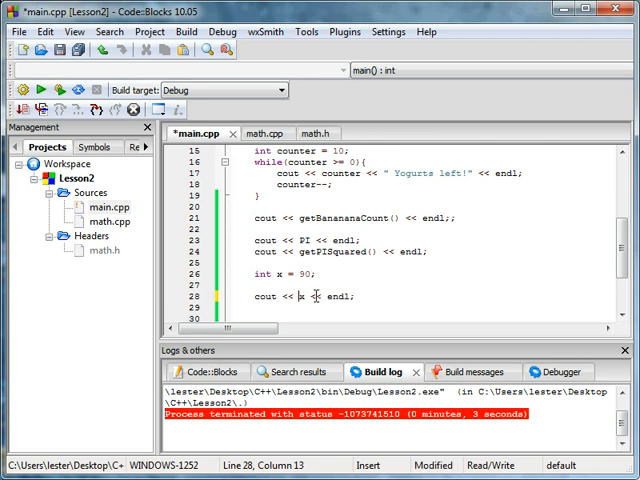
type("x")
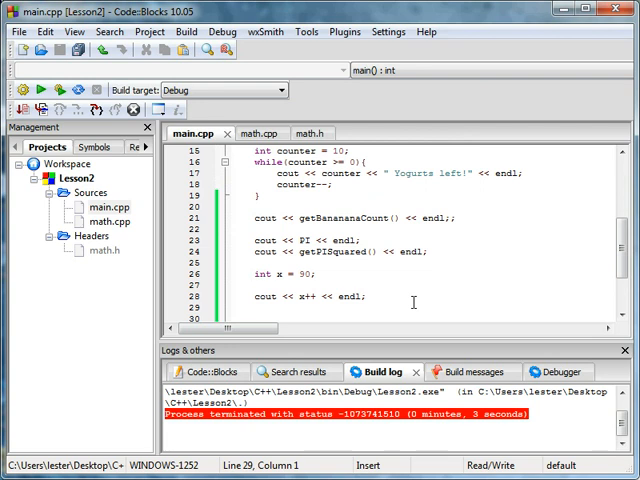
type("cout <<")
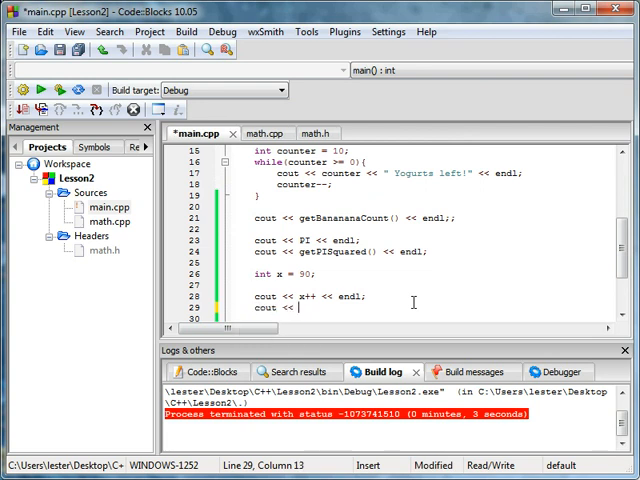
type("x << endl;")
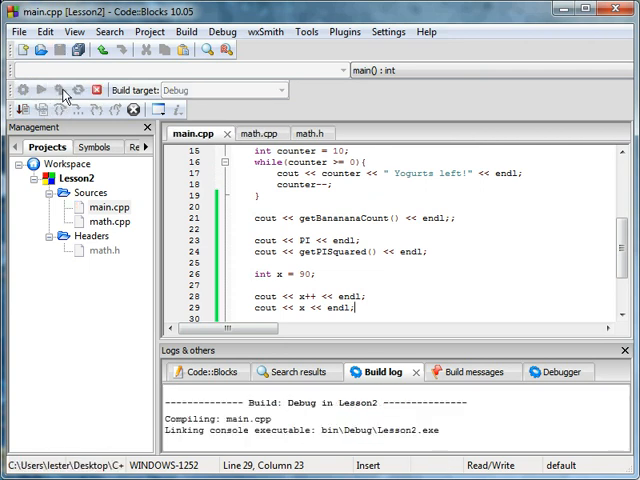
Step: Run the x++ version, then rebuild and run main.cpp with line 28 printing ++x
left_click(39, 90)
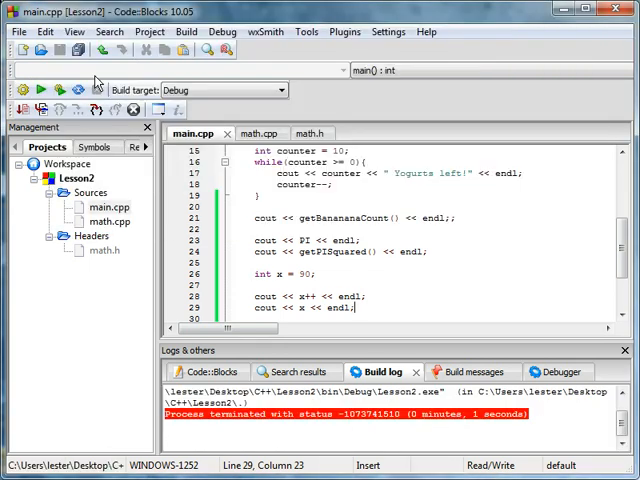
left_click(25, 90)
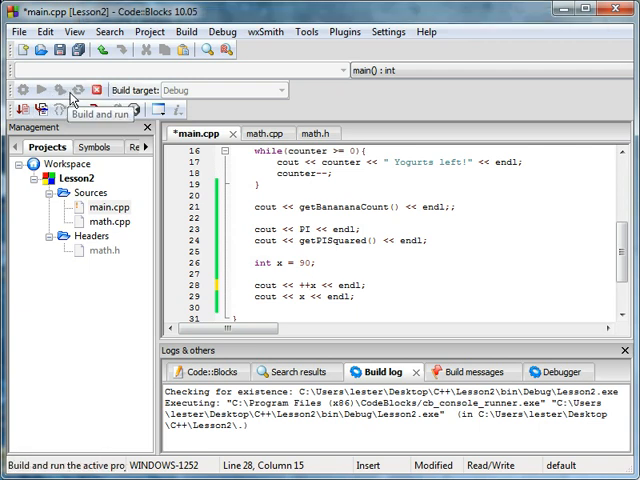
left_click(97, 89)
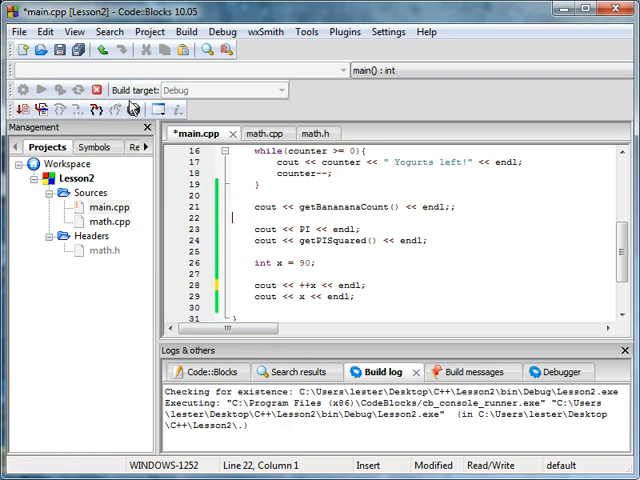
mouse_move(131, 110)
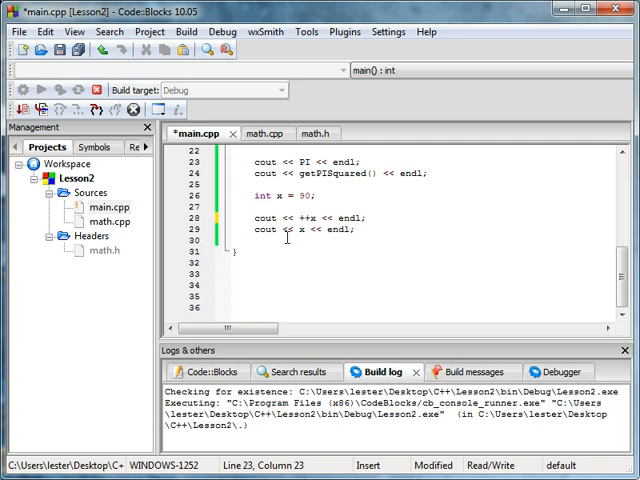
Step: Replace '++x' on line 28 with 'x++' so cout prints x++ again
double_click(302, 218)
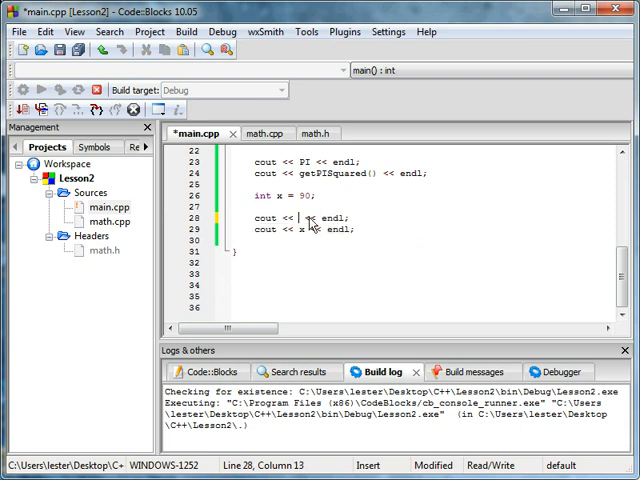
type("x++")
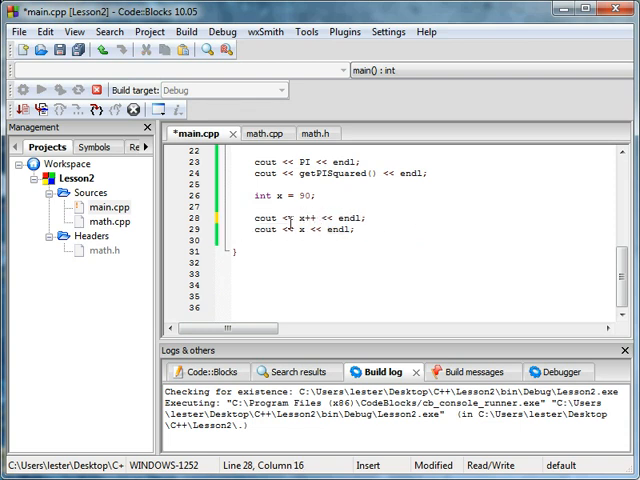
double_click(305, 218)
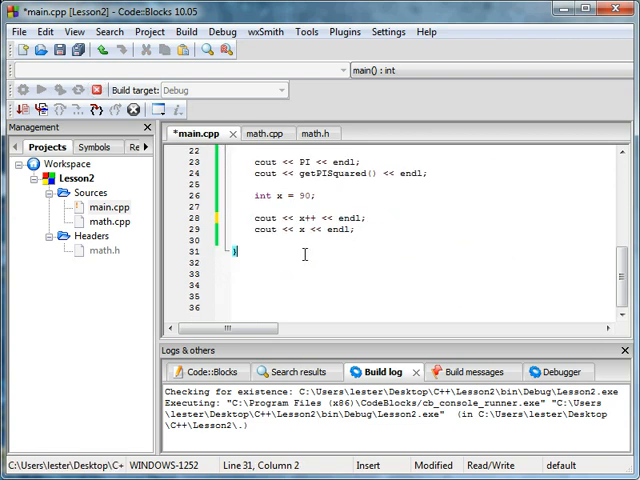
scroll("up", 3)
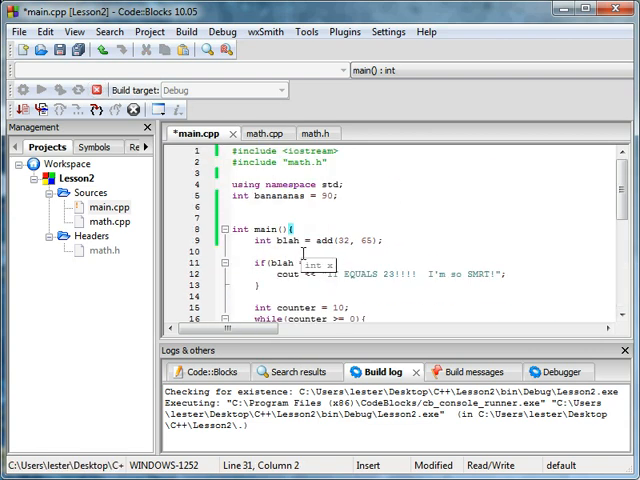
scroll("down", 3)
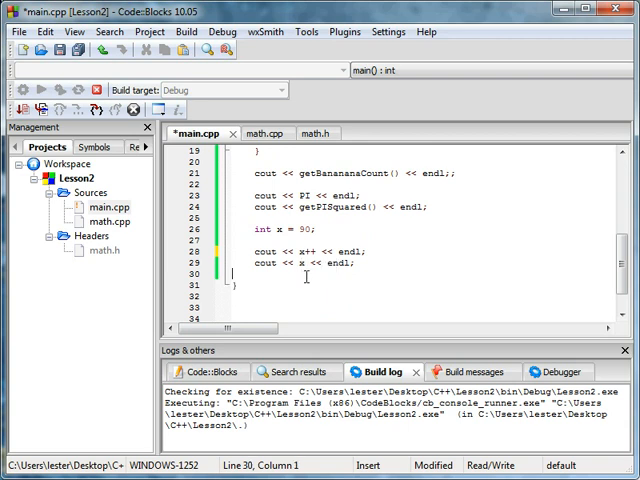
scroll("up", 3)
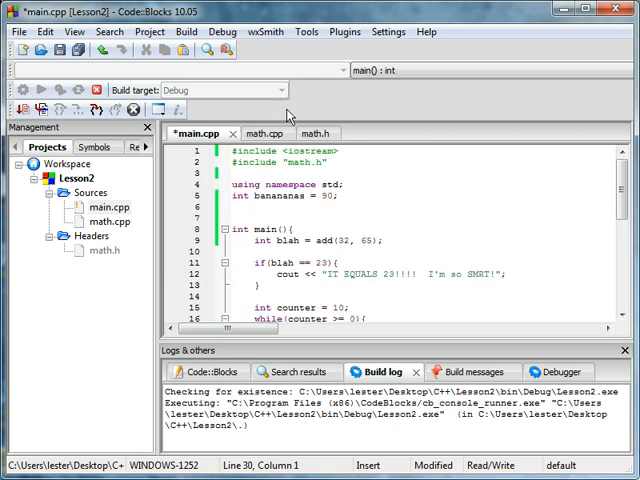
scroll("down", 3)
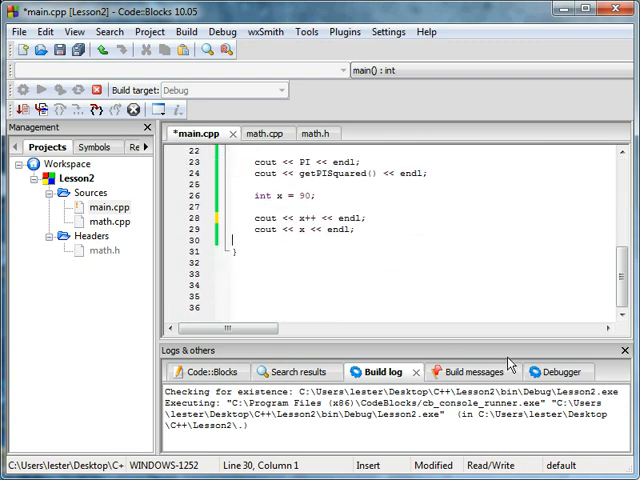
scroll("up", 3)
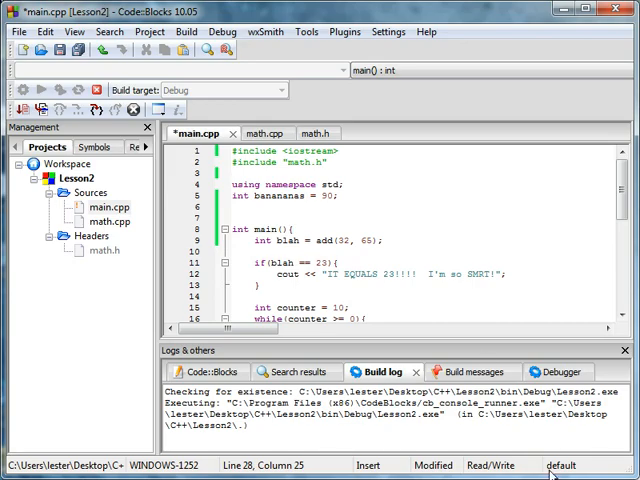